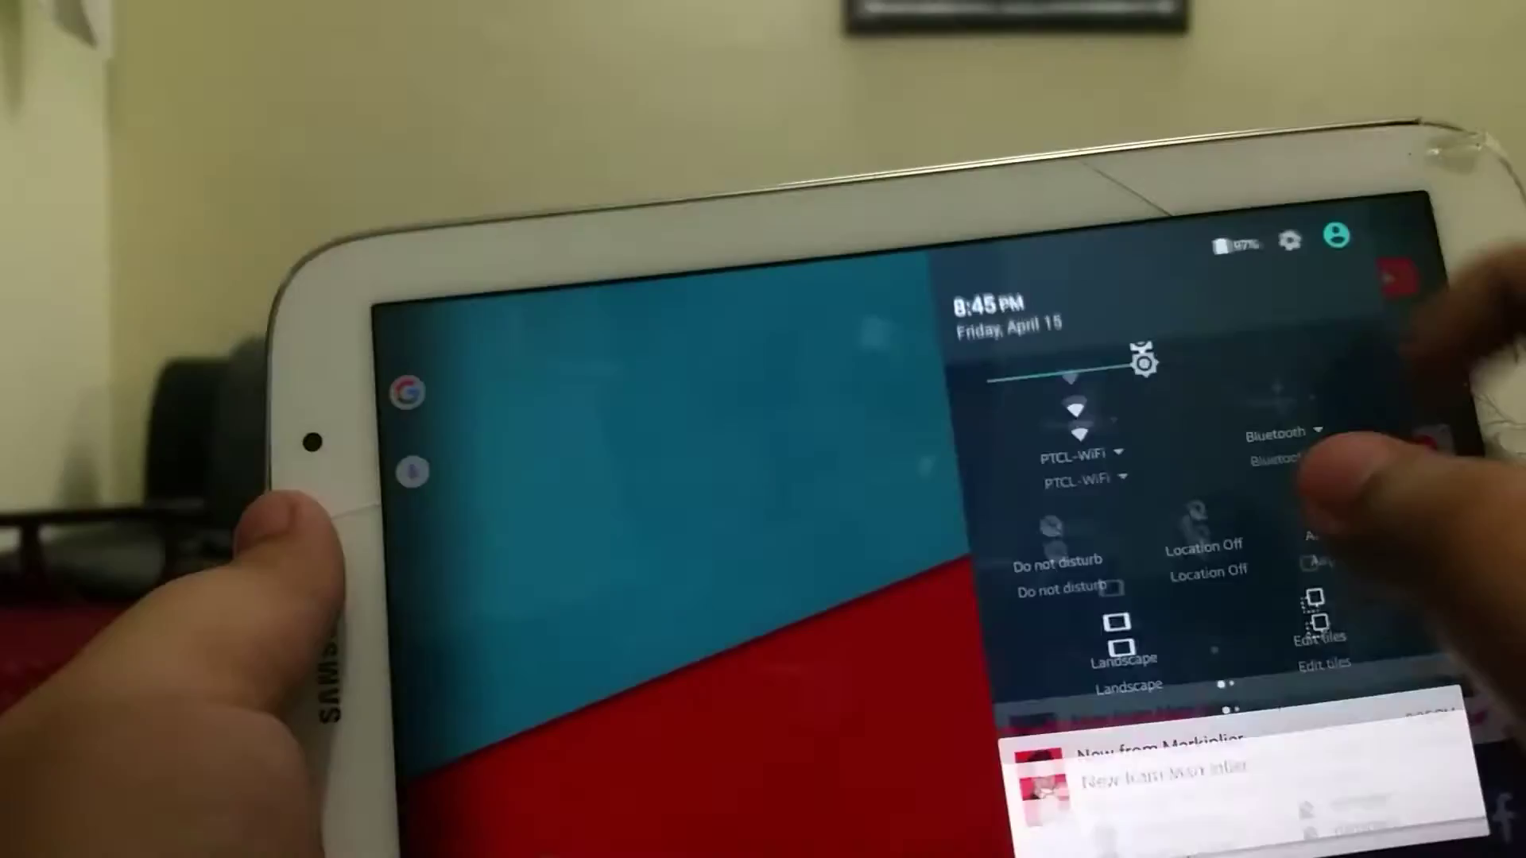
Step: Open the Settings app from the quick settings gear, showing Accounts, Privacy, Date & time and Developer options
click(1289, 243)
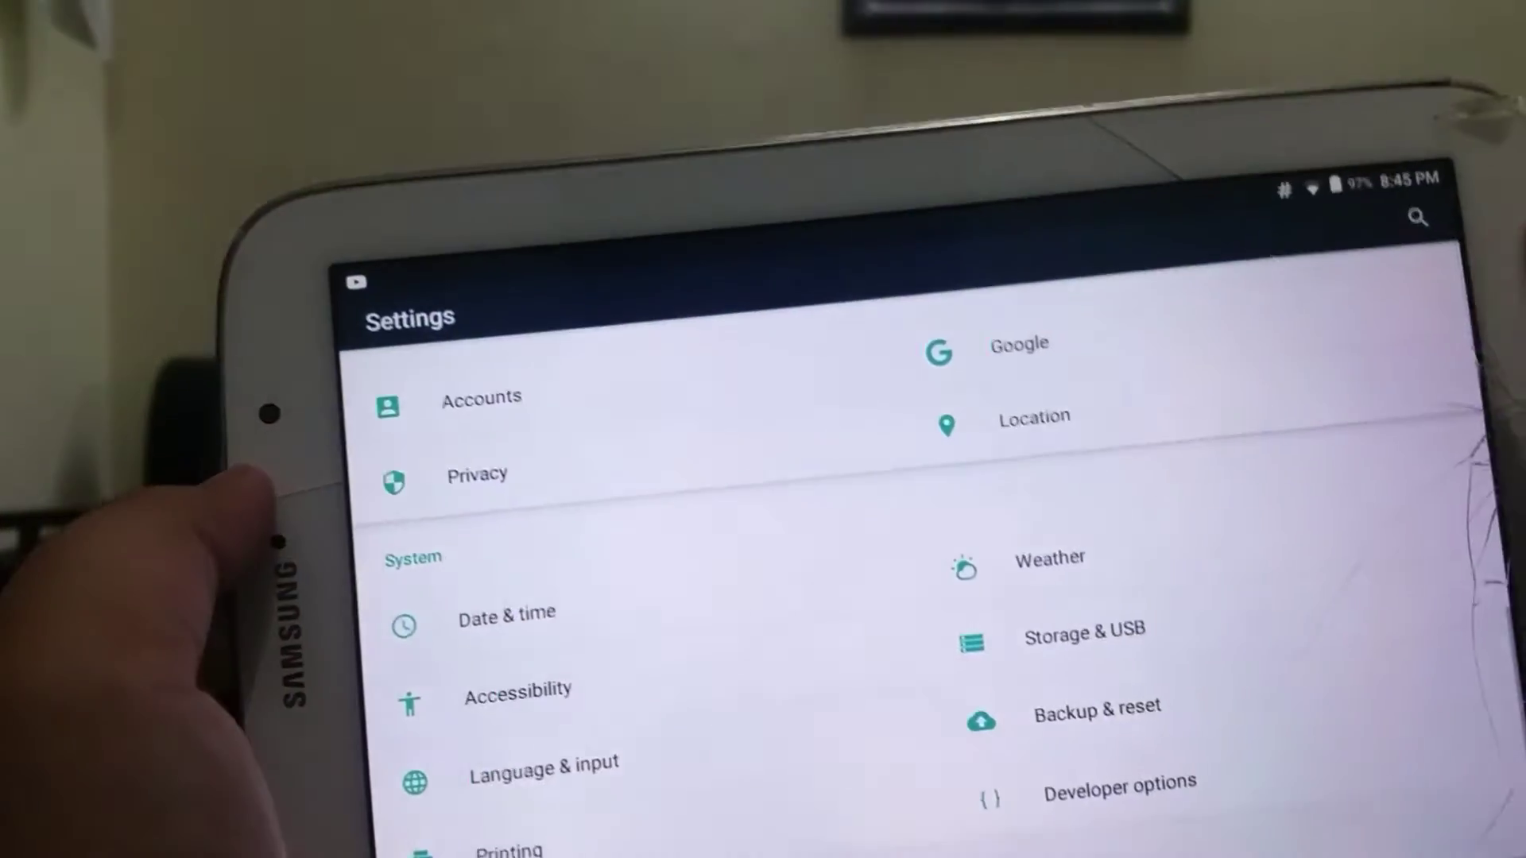